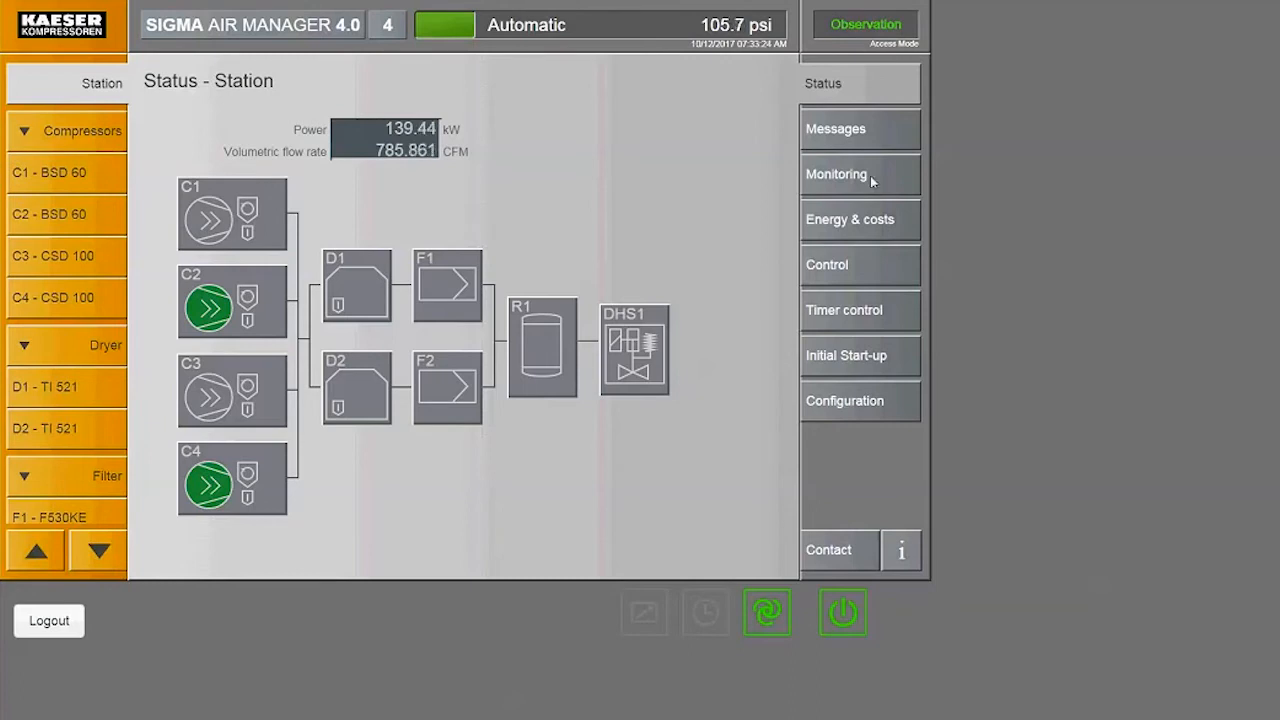
# - Expand the Monitoring menu to reveal consumption, specific power, measurement data and export views
pyautogui.click(860, 174)
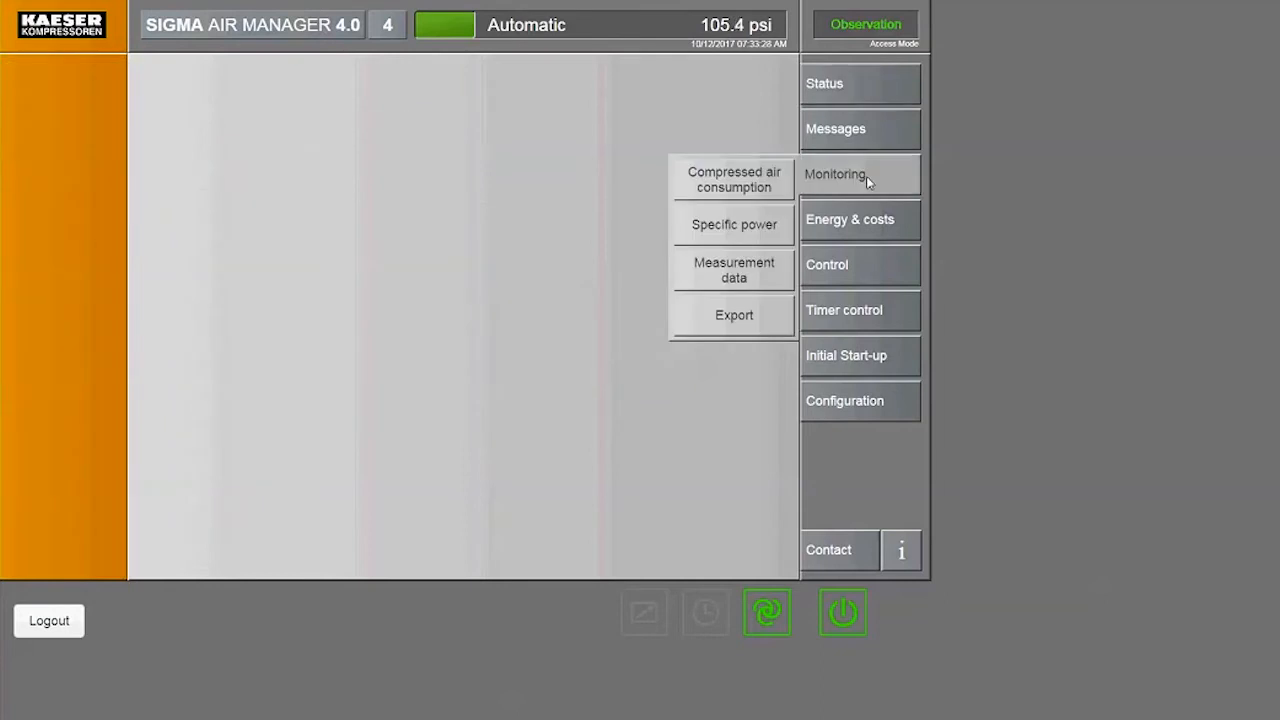
pyautogui.moveTo(750, 188)
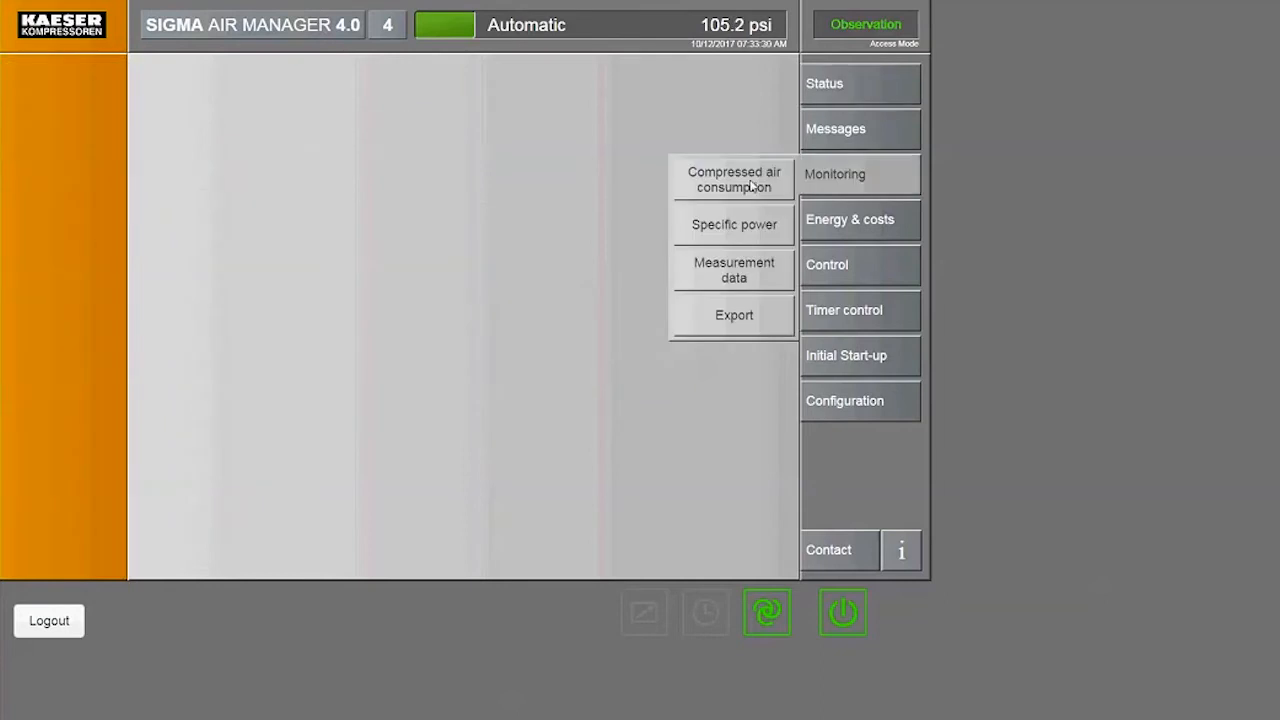
# - Show the Compressed air consumption chart with pressure, flow and load profiles for 10/12/2017
pyautogui.click(732, 180)
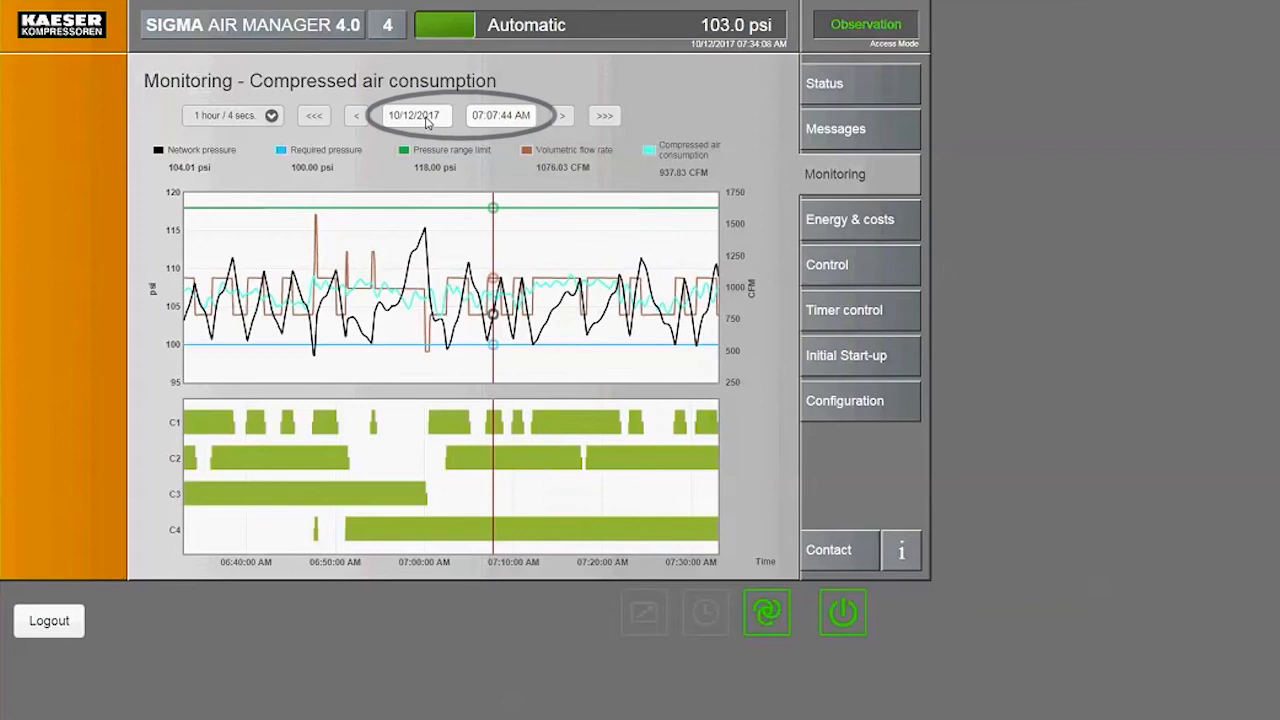
# - Switch the chart date to 09/12/2017 from 07:00:00 AM, showing compressor C1 cycling
pyautogui.click(412, 114)
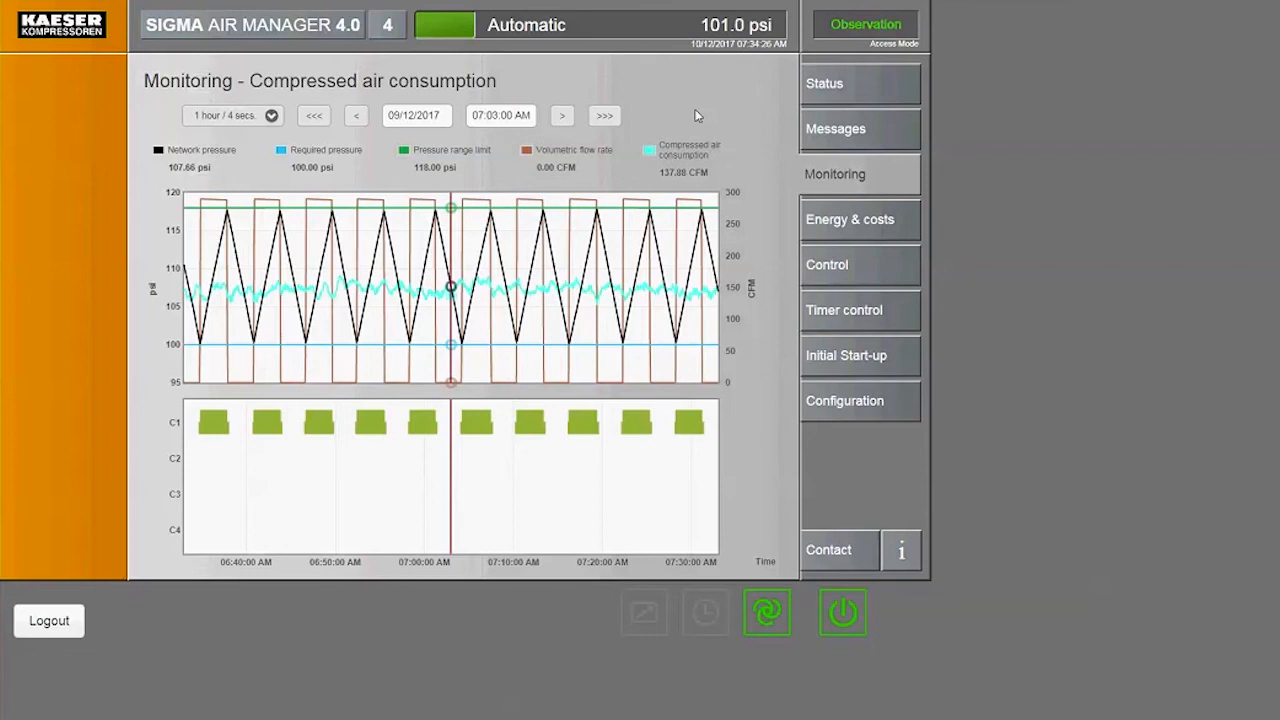
pyautogui.moveTo(824, 174)
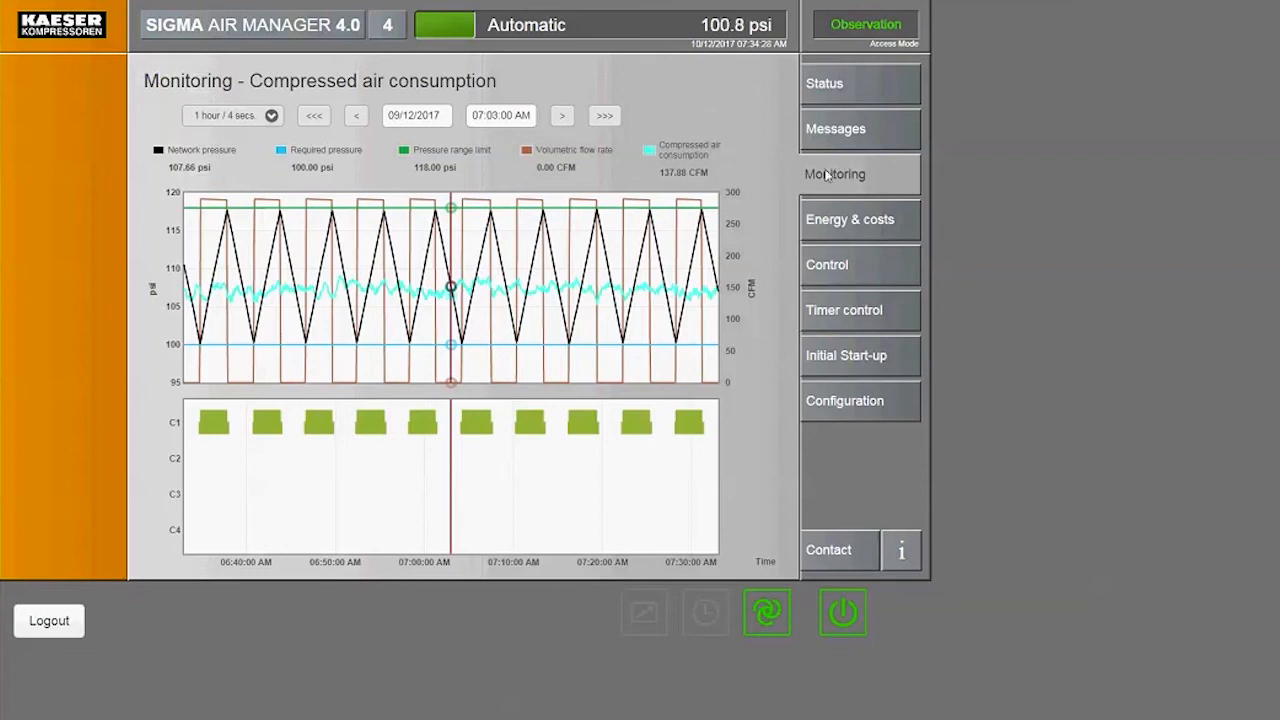